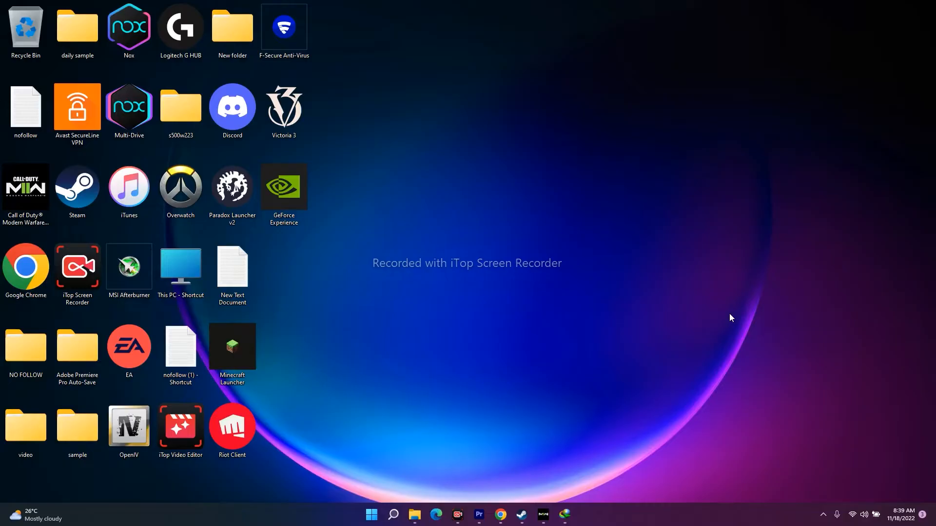
mouse_move(702, 325)
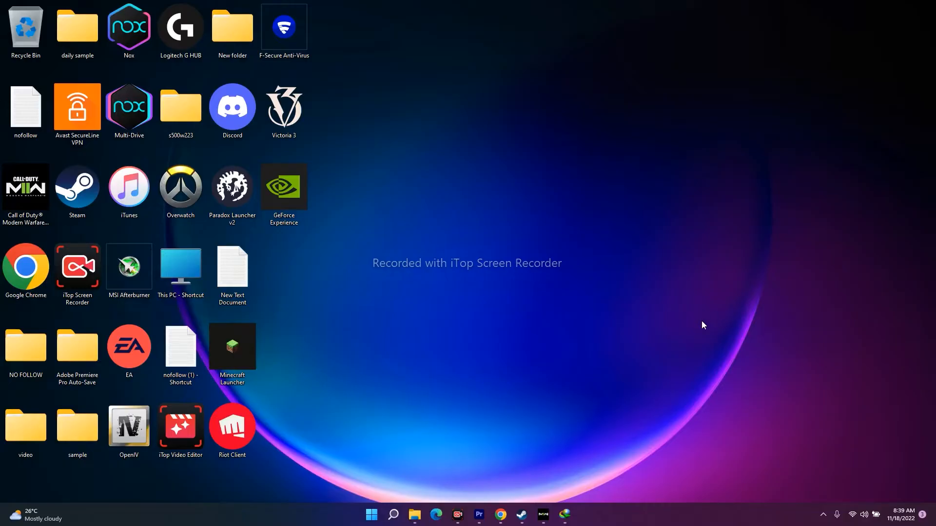
mouse_move(709, 341)
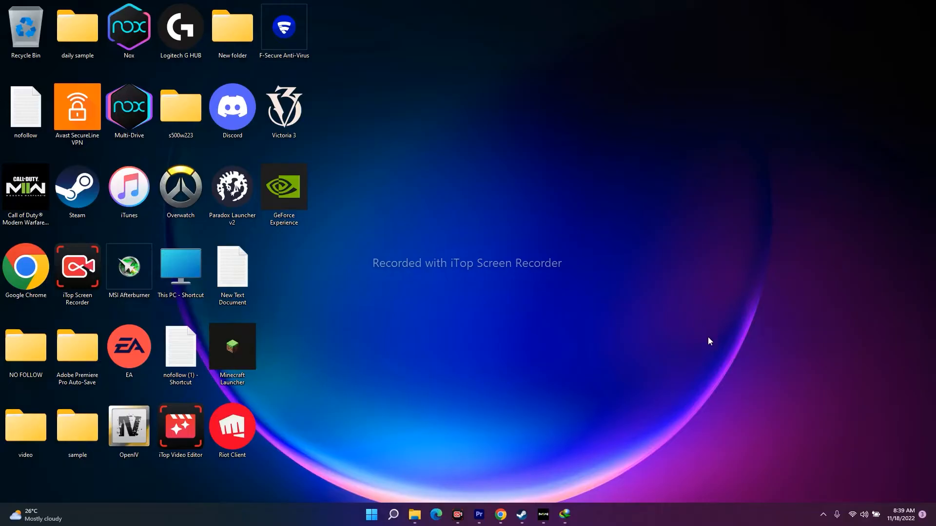
mouse_move(473, 291)
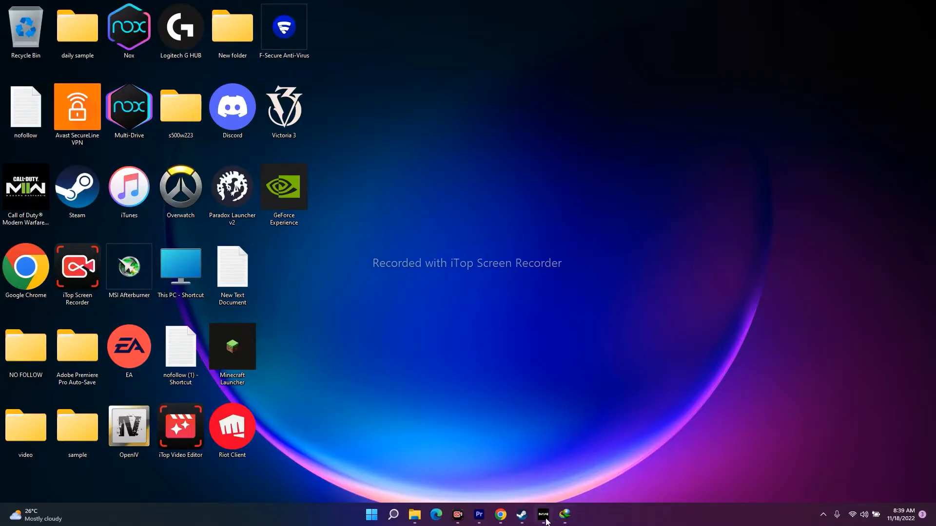
- Leave the game for Chrome and search Google for 'modern warfare 2 server status'
left_click(543, 515)
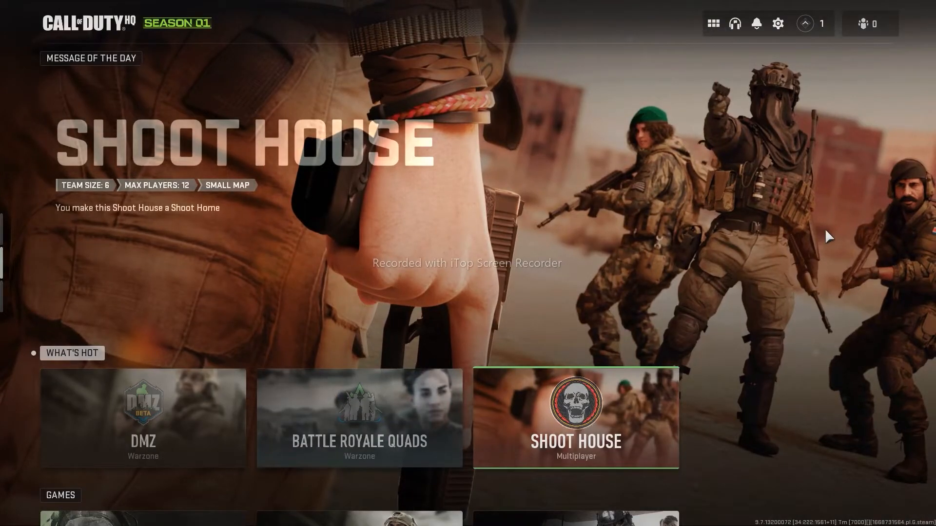
left_click(371, 514)
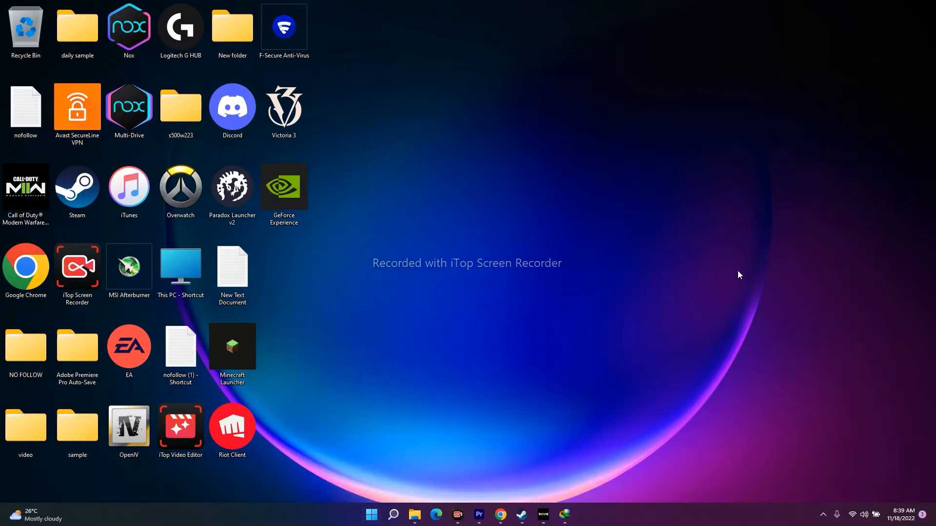
left_click(500, 518)
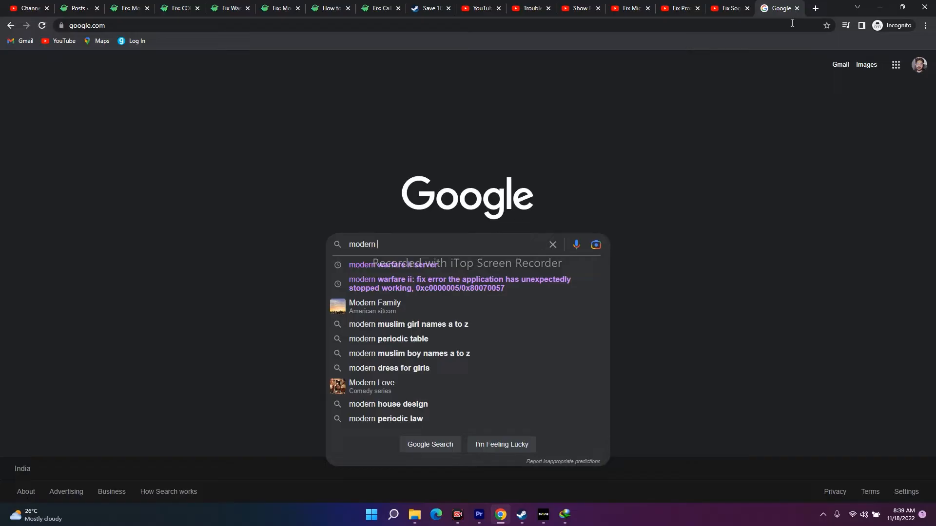
type("warfare")
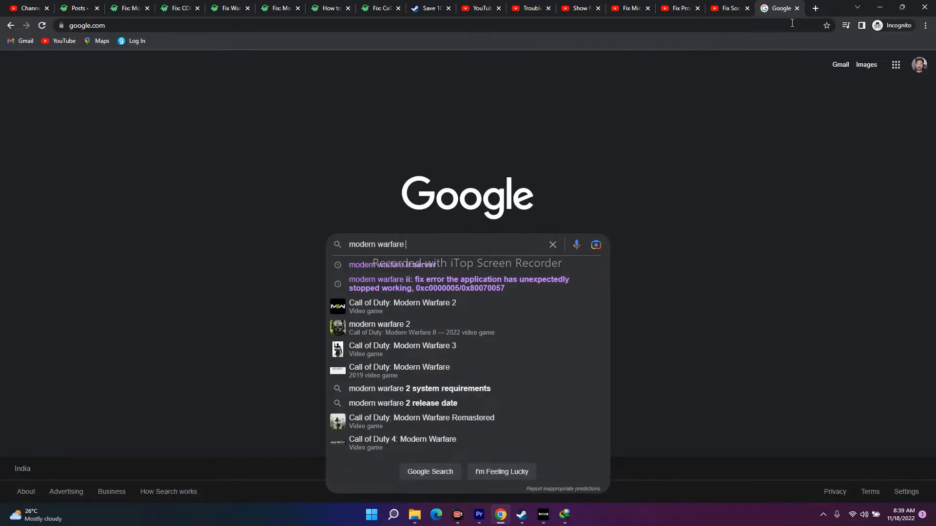
left_click(458, 284)
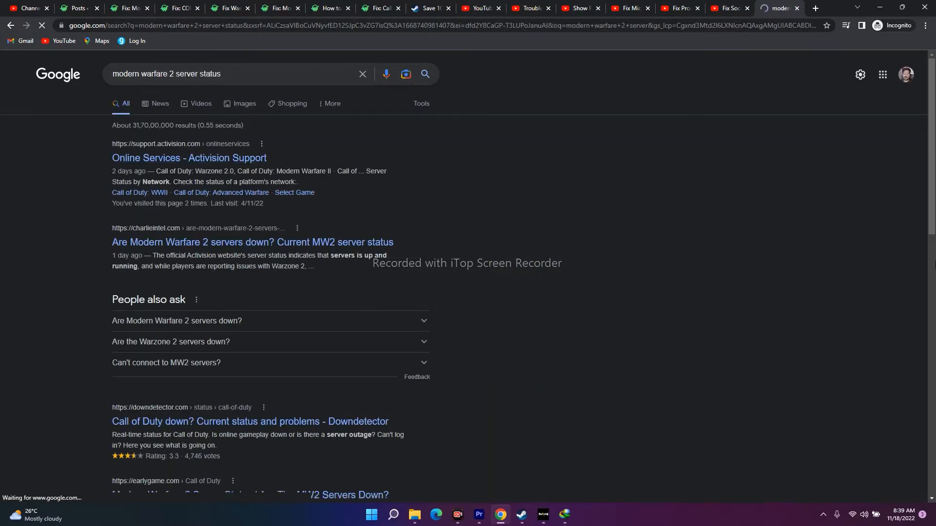
- Check Activision's Online Services page shows all platforms online, then return to the game
left_click(188, 158)
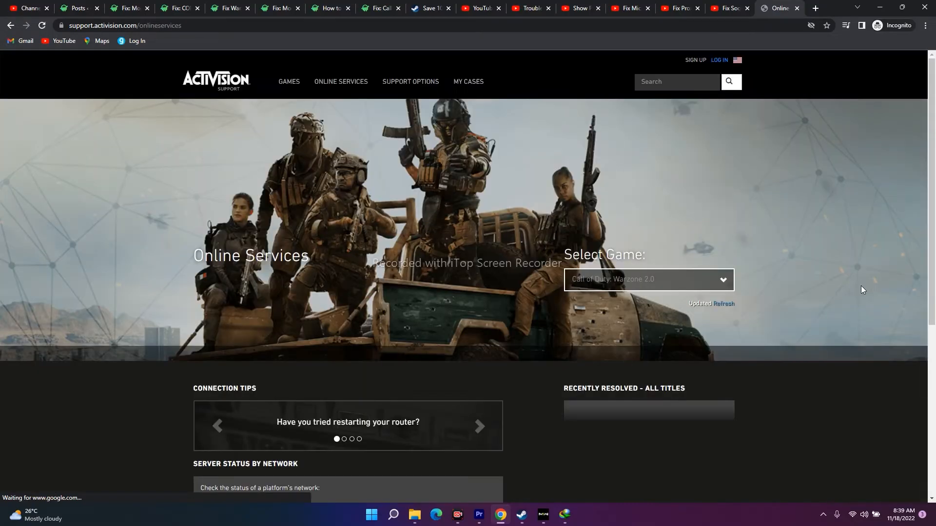
scroll("down", 3)
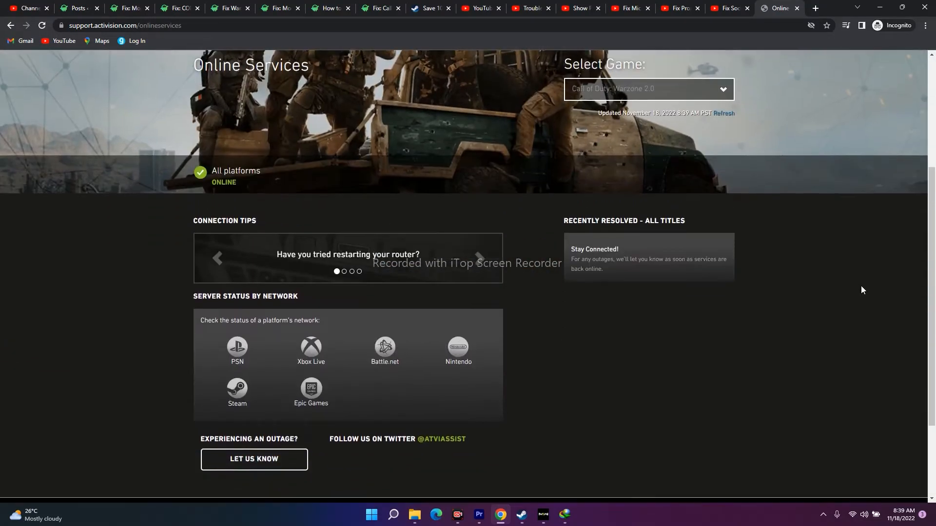
scroll("up", 3)
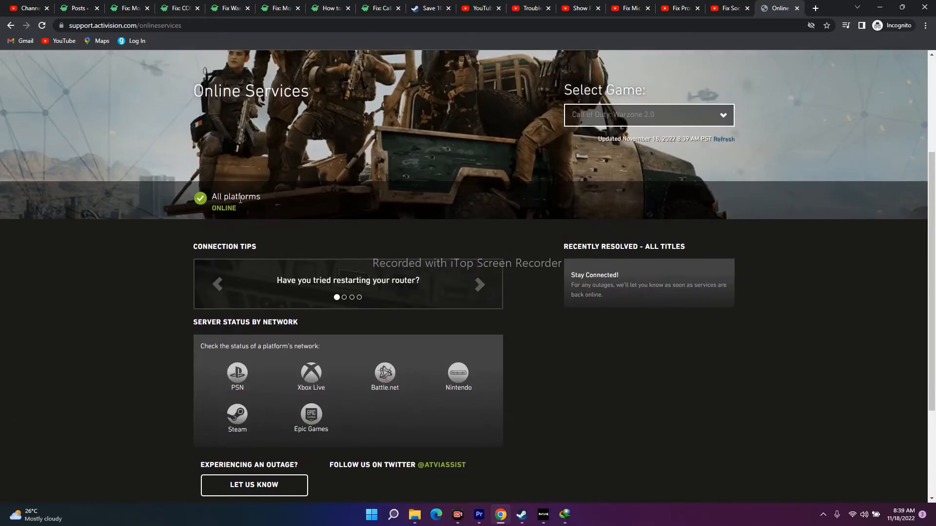
scroll("down", 3)
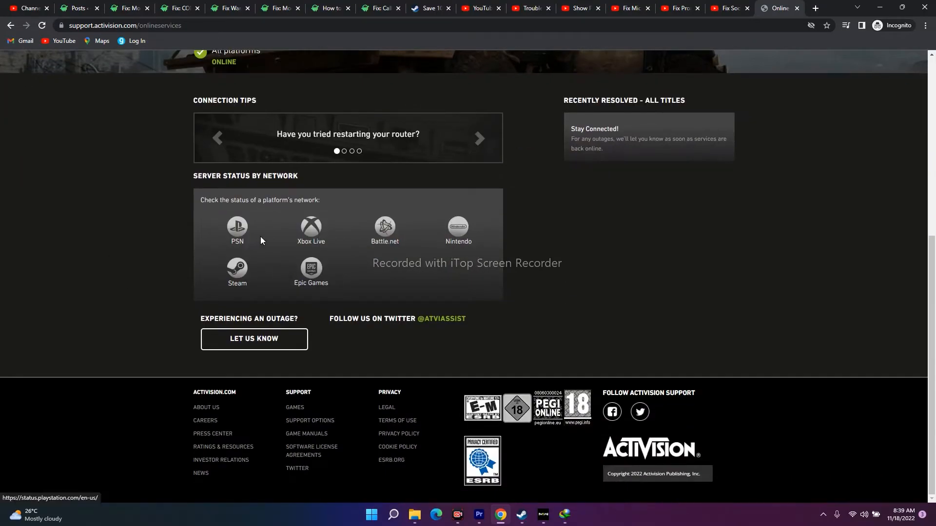
mouse_move(458, 245)
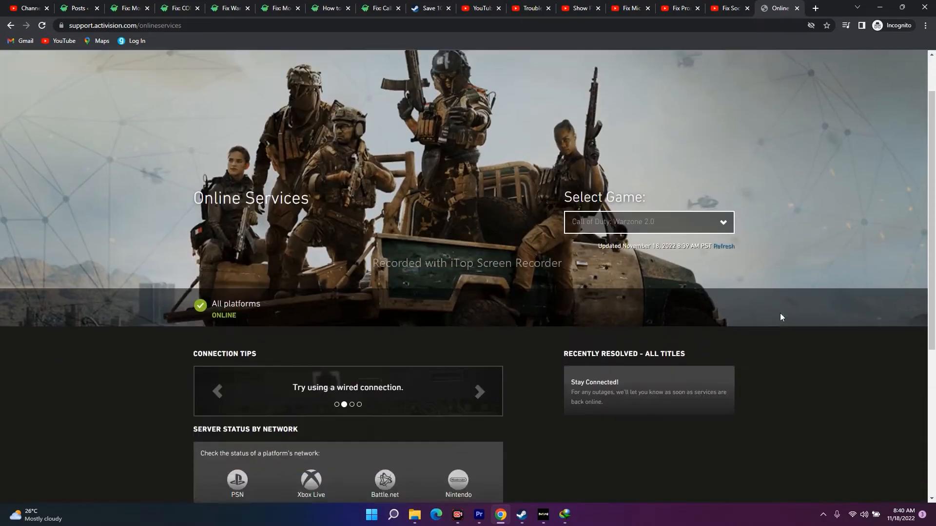
scroll("down", 3)
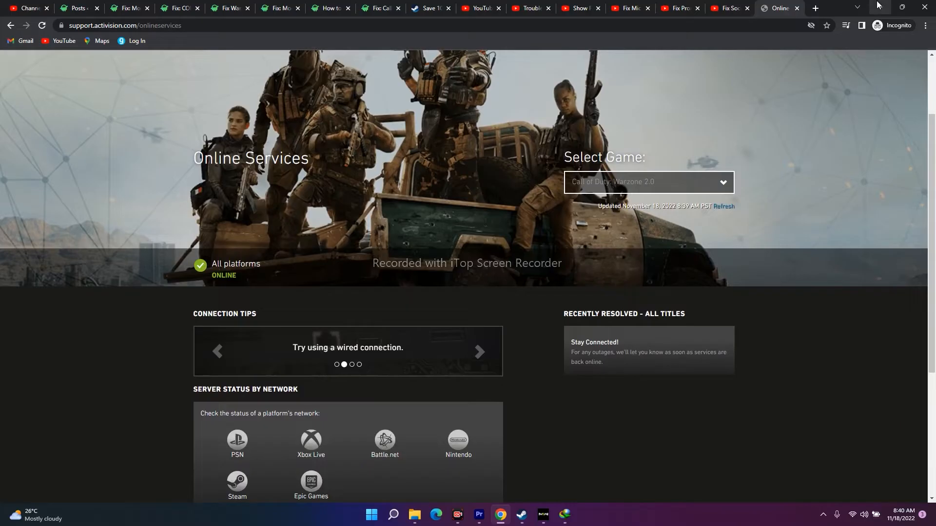
left_click(479, 359)
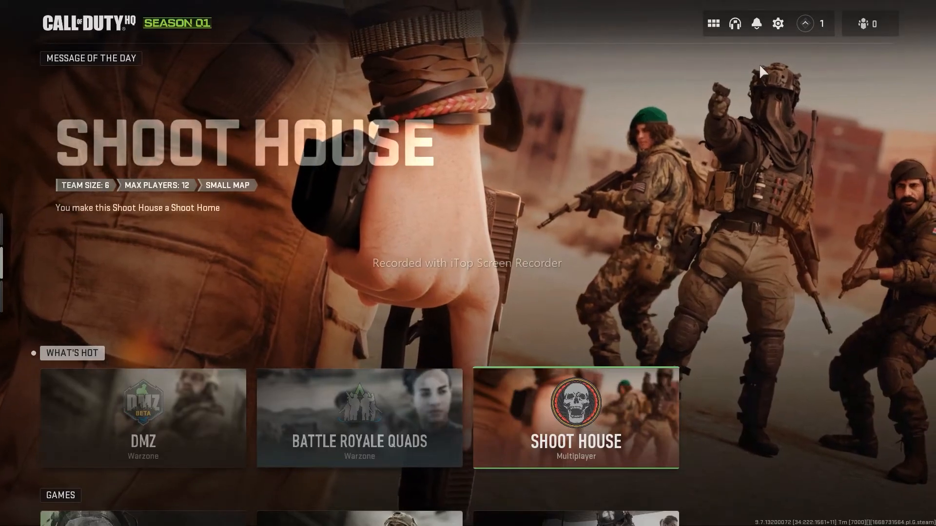
- Restart shaders optimization from the game's graphics settings
left_click(778, 24)
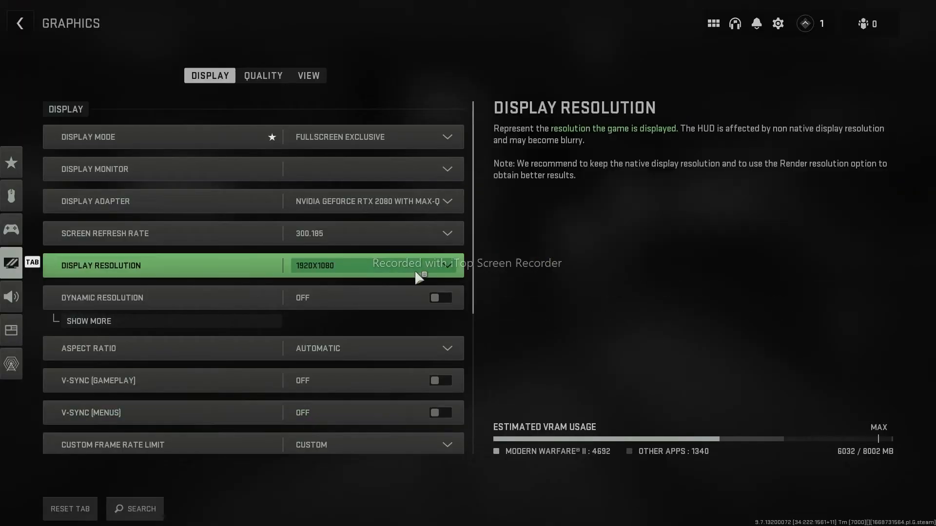
scroll("down", 3)
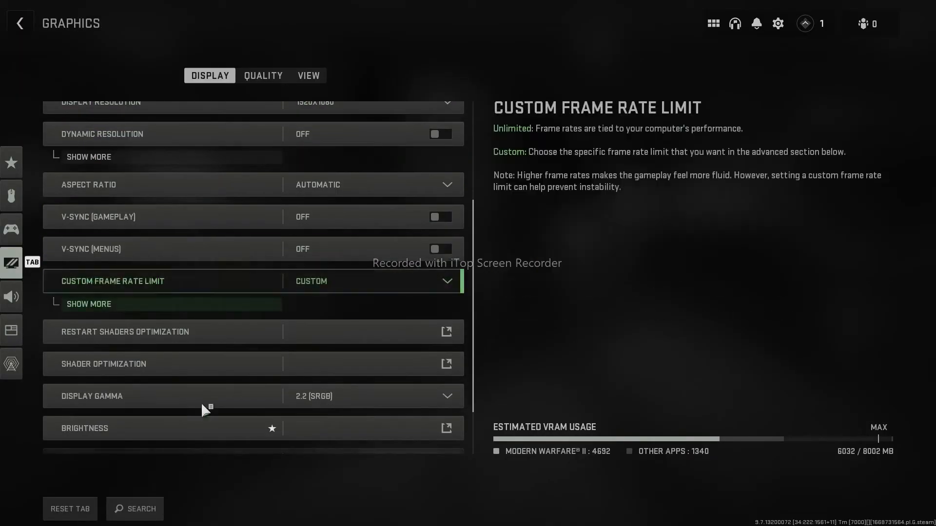
mouse_move(185, 337)
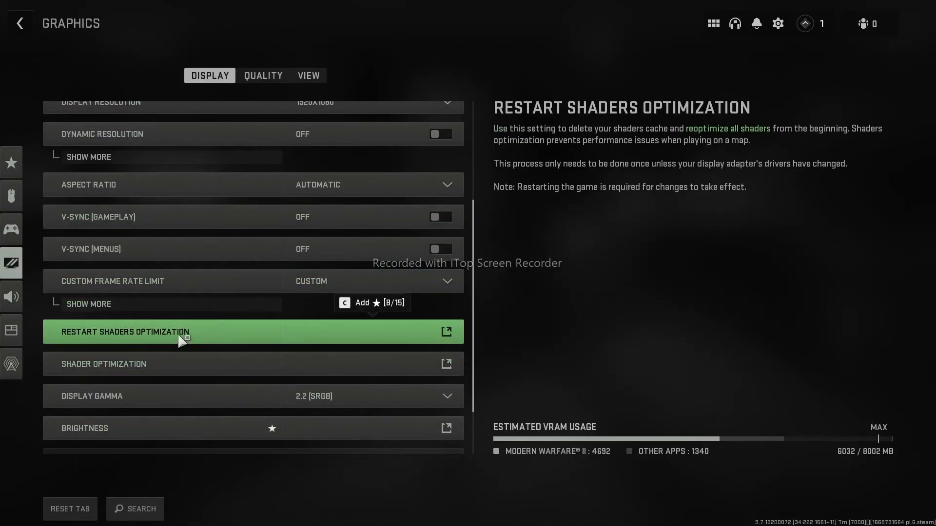
left_click(126, 331)
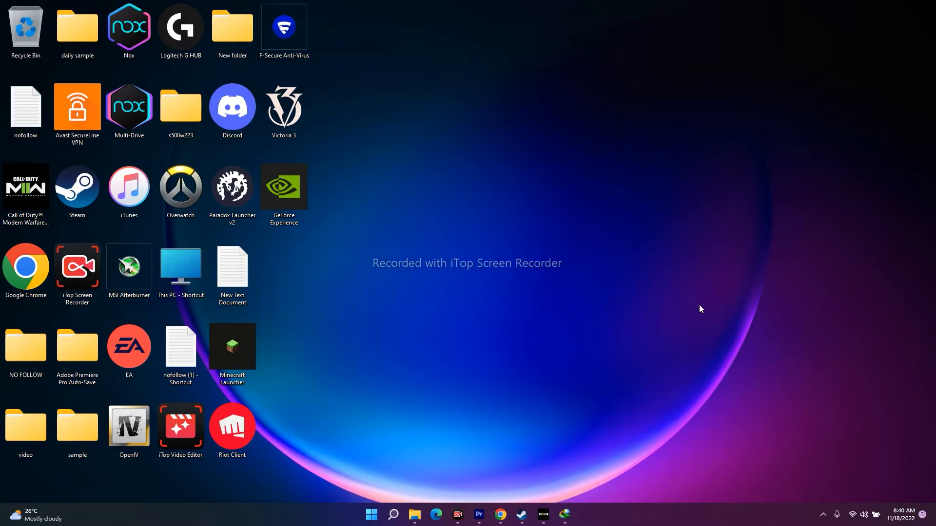
mouse_move(482, 274)
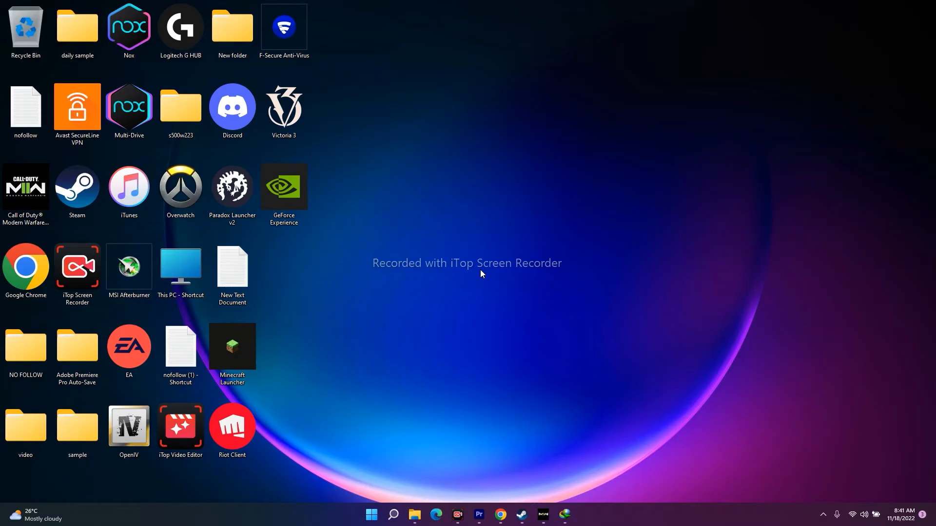
mouse_move(541, 515)
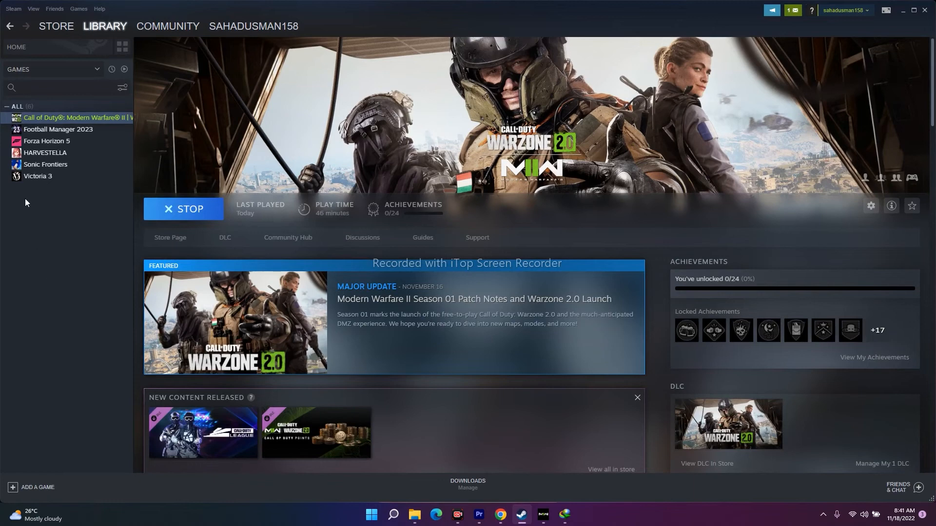
- Verify integrity of Modern Warfare II game files from Properties > Local Files
left_click(56, 25)
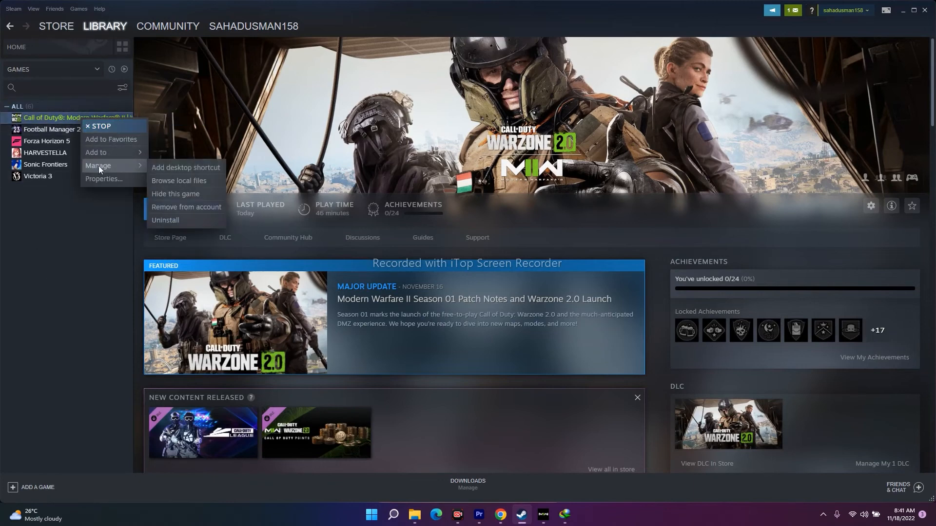
left_click(103, 181)
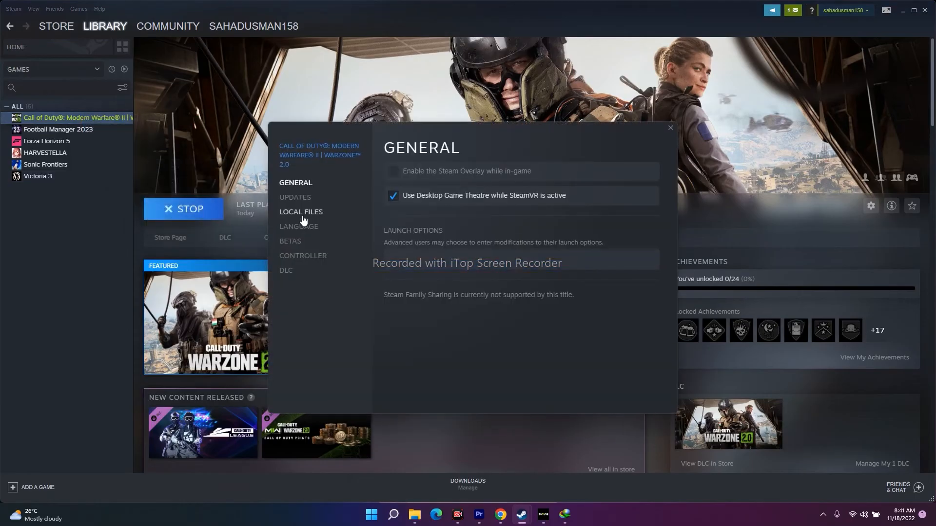
left_click(301, 212)
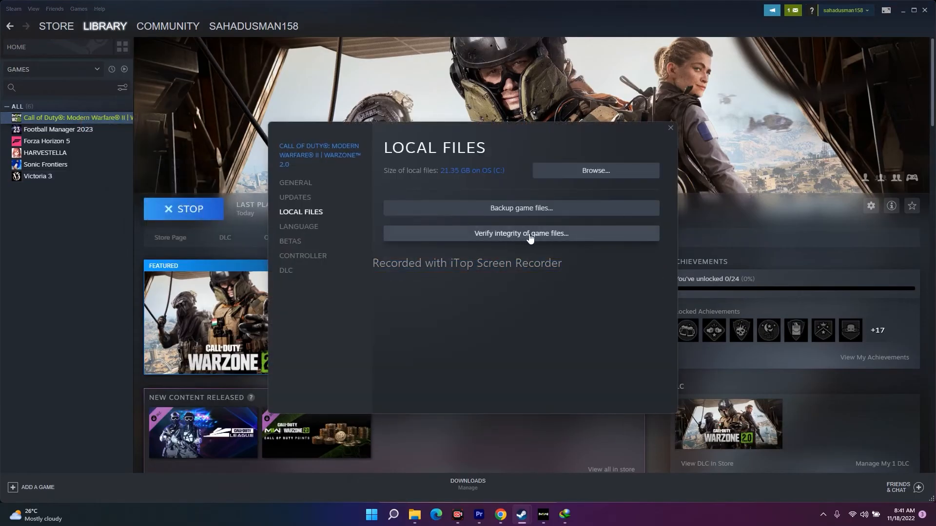
left_click(669, 127)
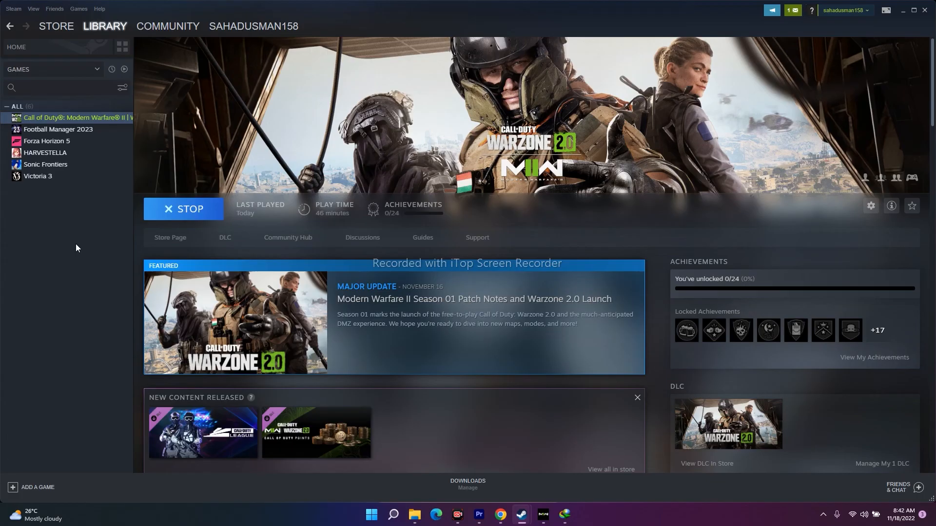
mouse_move(582, 154)
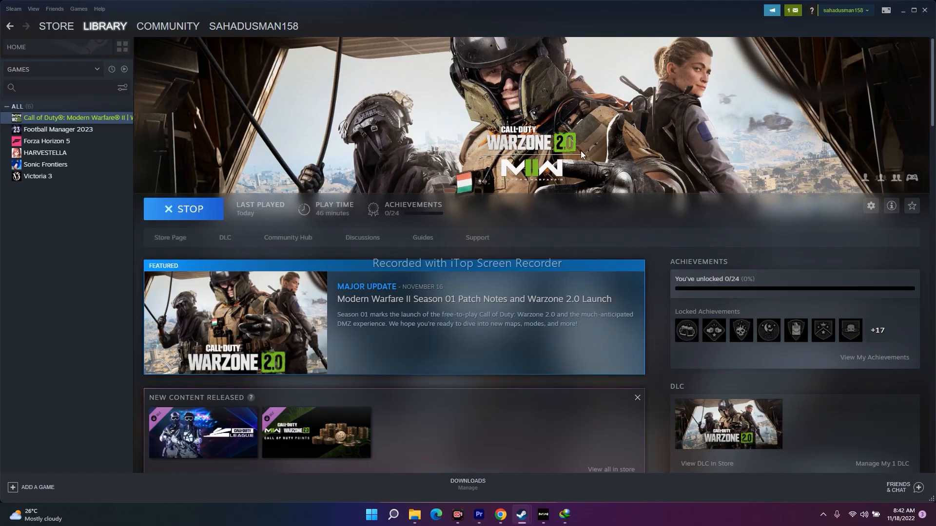